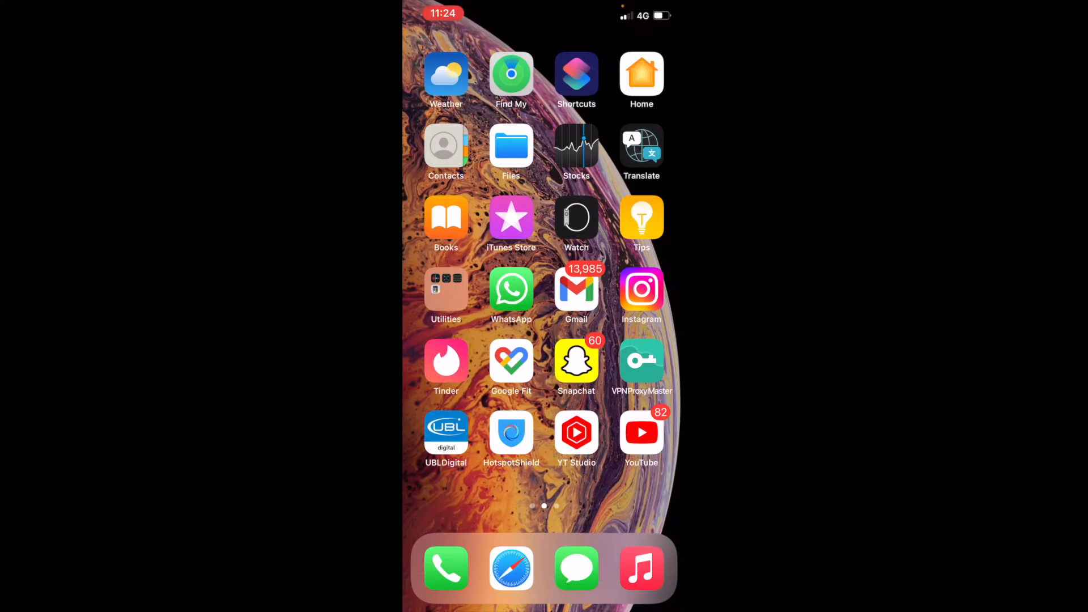
Launch Snapchat from the Home Screen and go to the Chat list
click(576, 361)
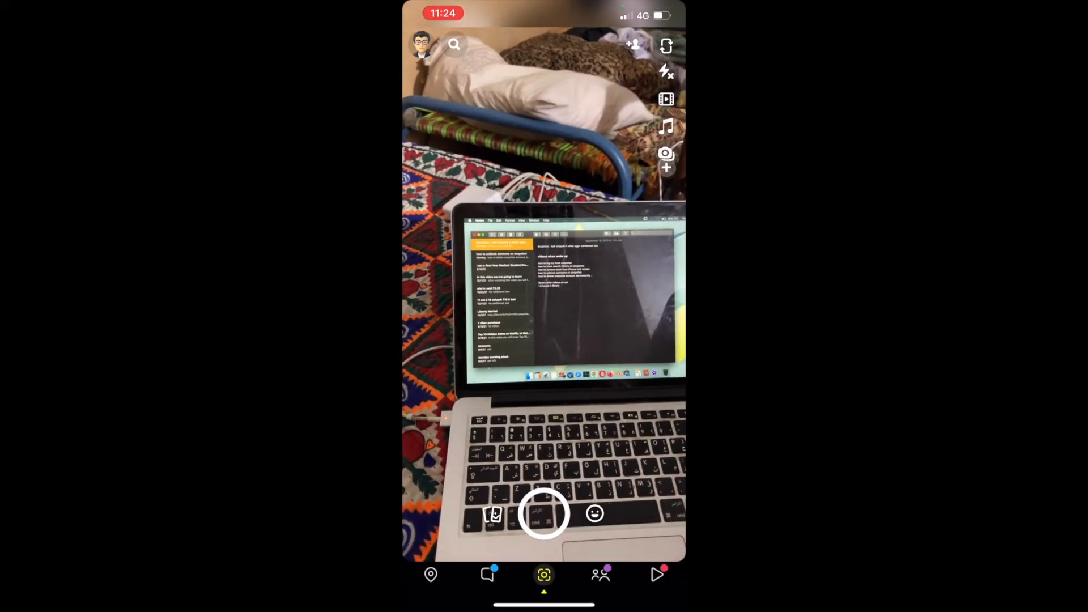
click(488, 574)
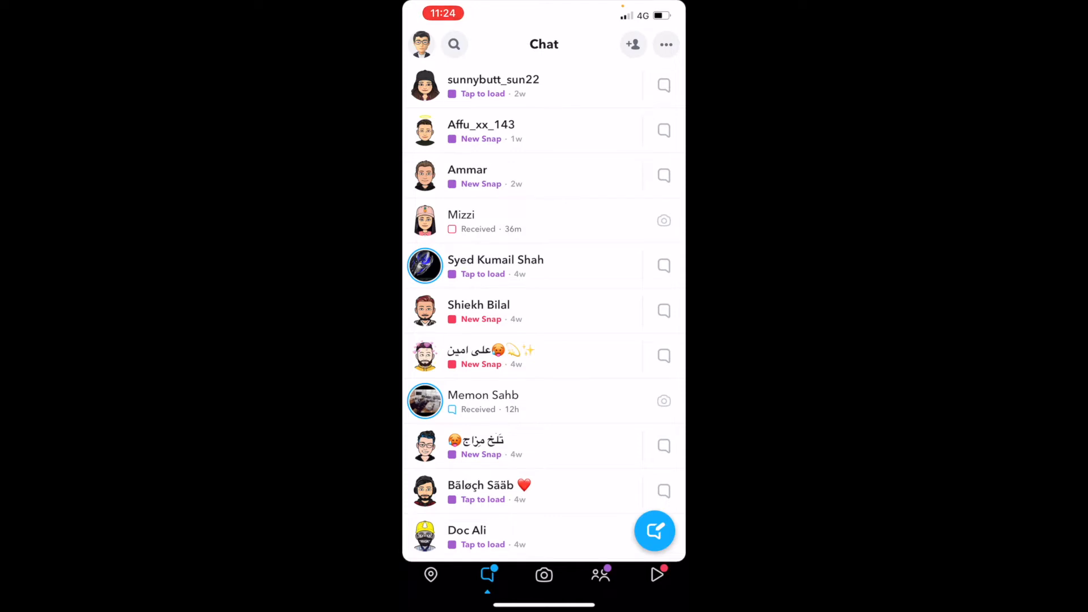
Reach the Settings screen via the profile's gear icon
click(421, 44)
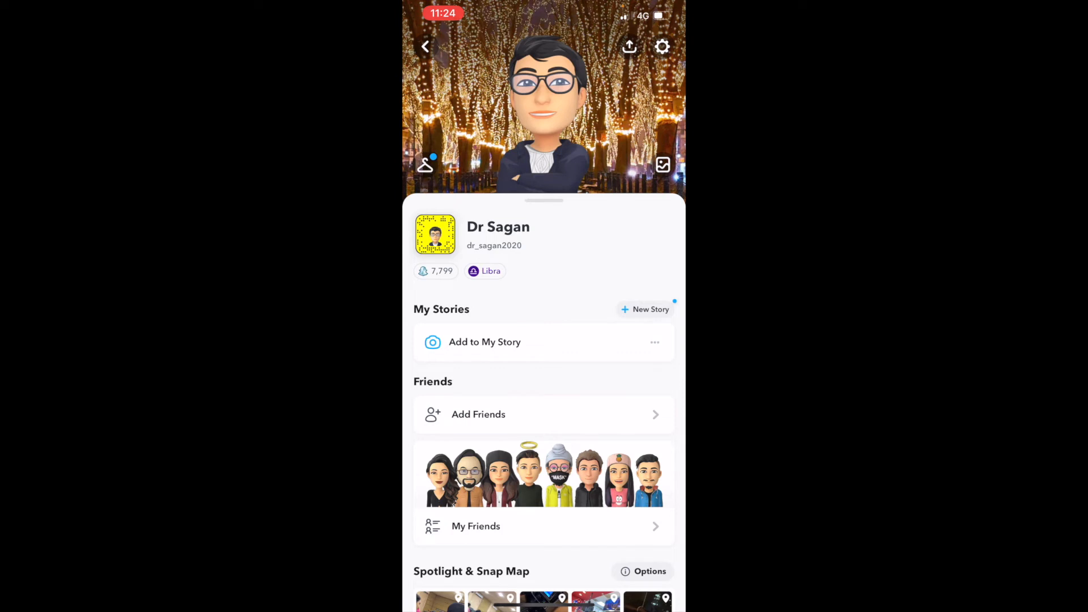
click(661, 46)
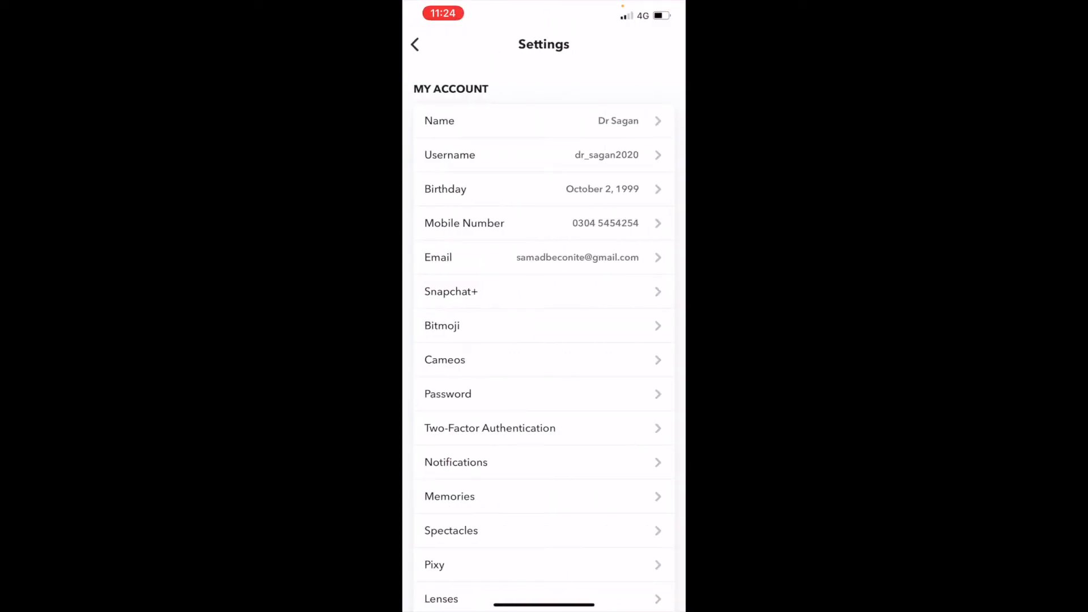
Scroll the Settings list down to the Account Actions section
scroll(down, 3)
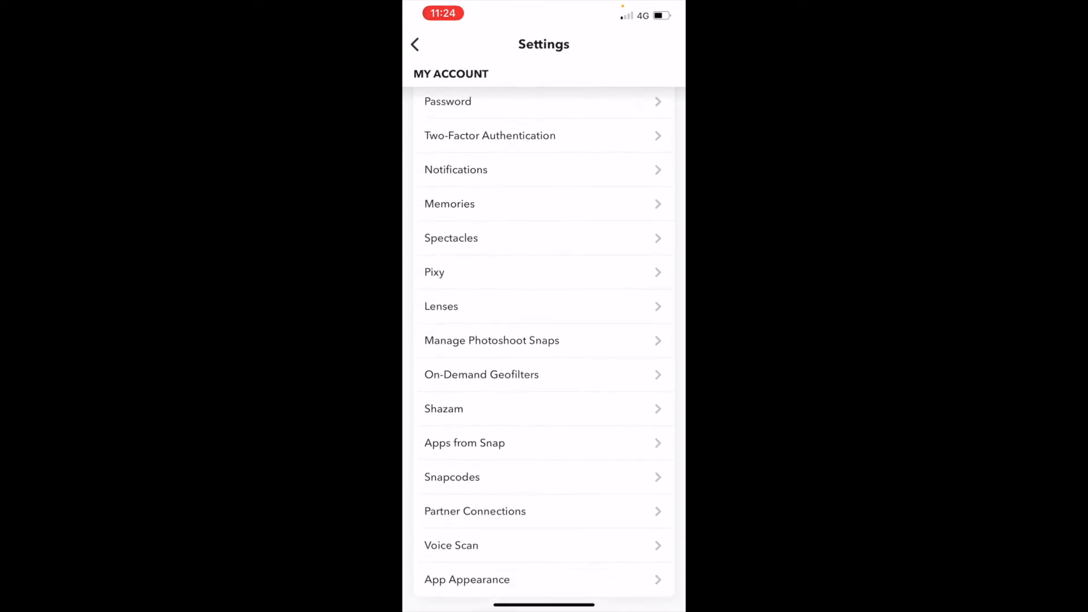
scroll(down, 3)
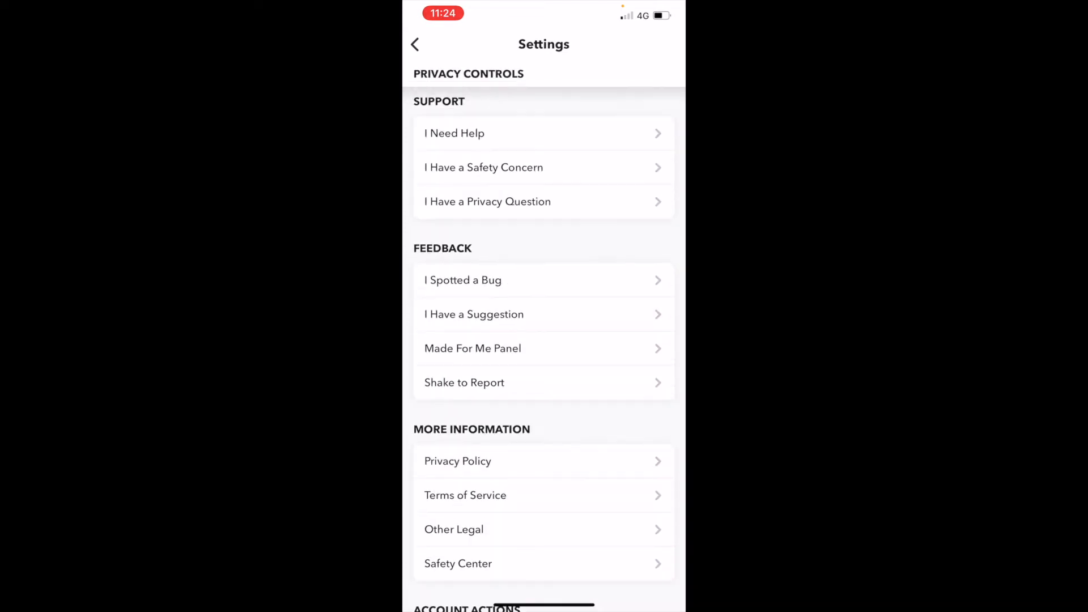
scroll(down, 3)
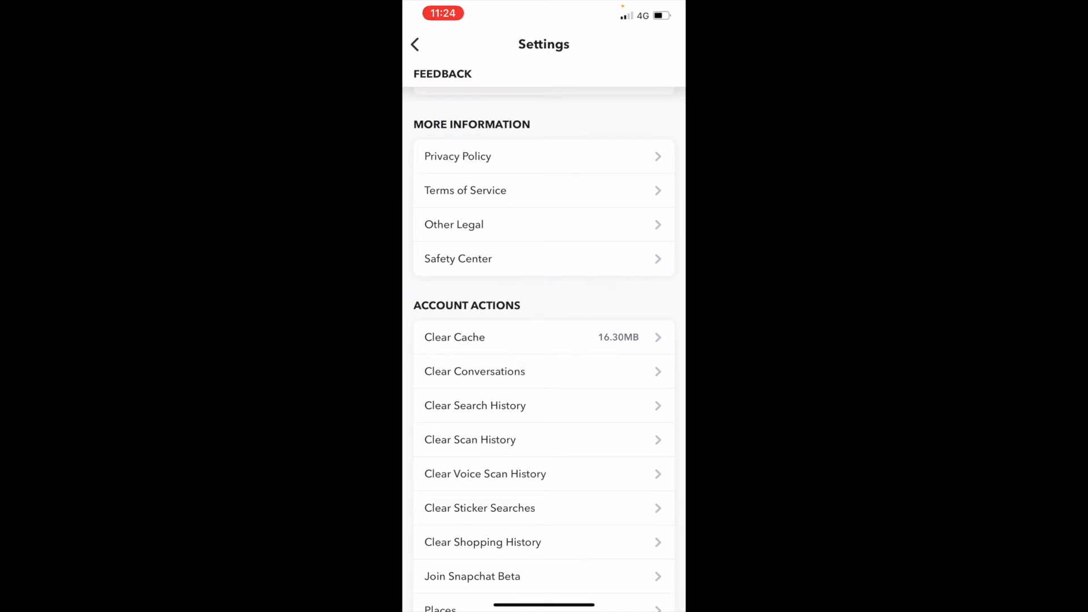
Clear Scan History and confirm, showing the 'Scan history cleared!' notice
click(470, 439)
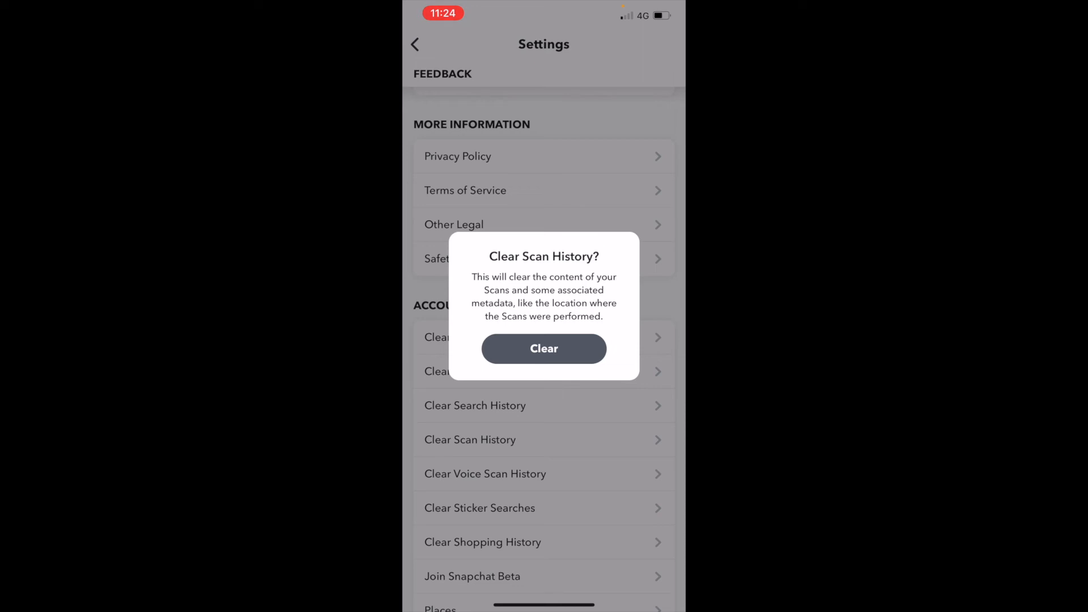
click(544, 349)
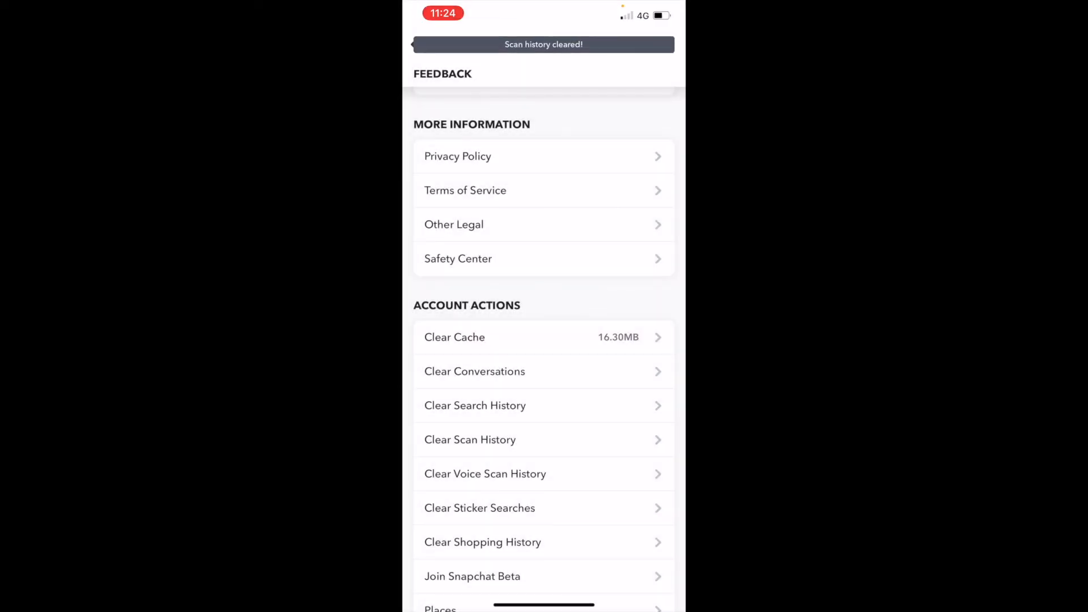